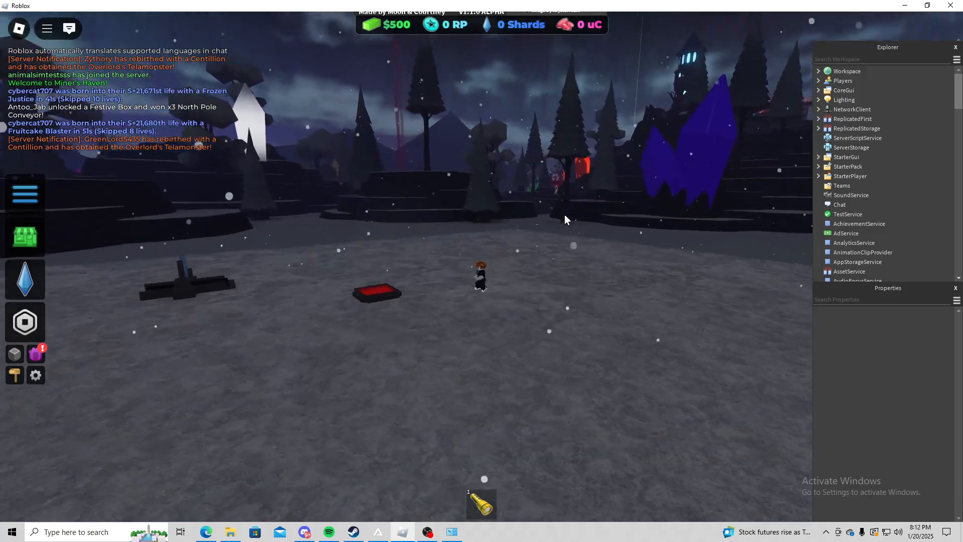
- Expand Workspace to reveal the Research, Shadow and Present boxes, then return to AWP GG
left_click(819, 70)
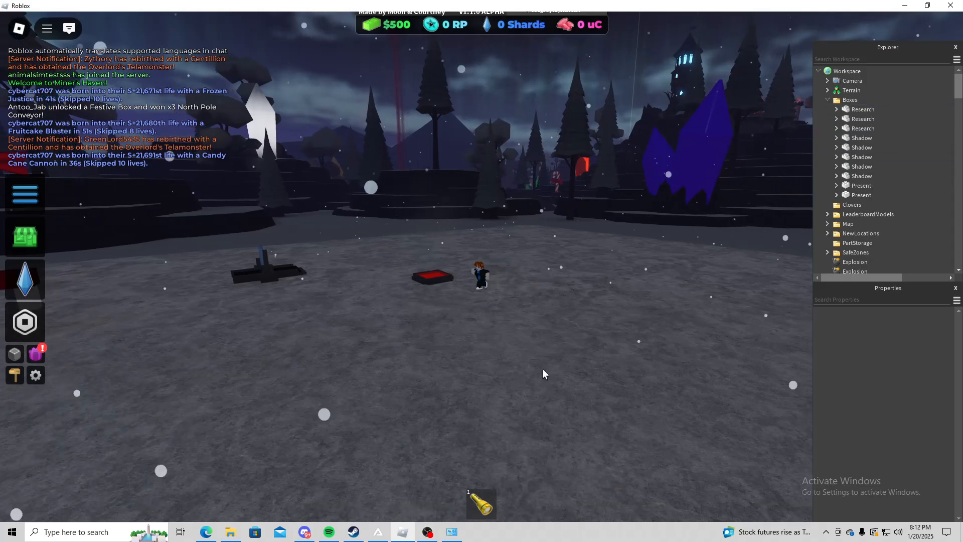
left_click(377, 532)
type("local boxes = g")
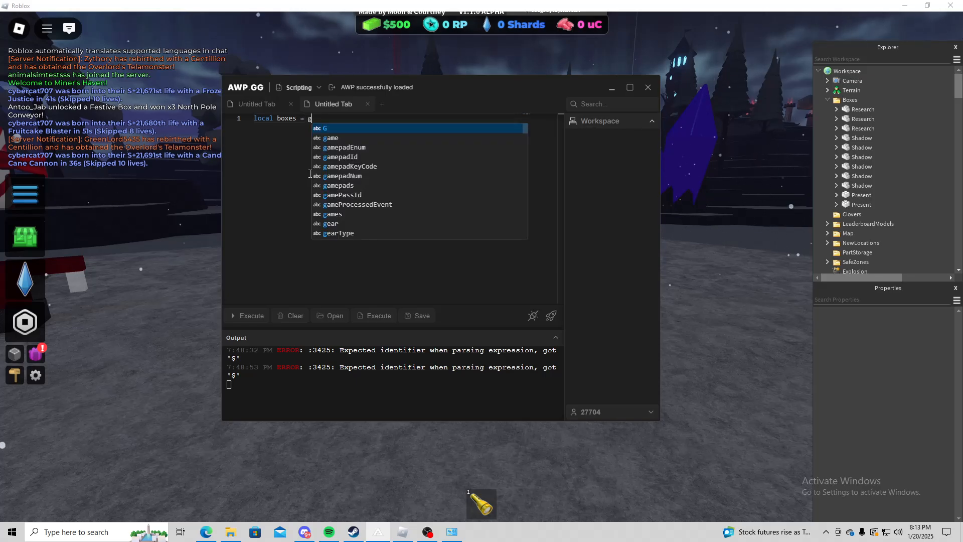
- Write local boxes = game.Workspace.Boxes:GetChildren() on line 1 with blank lines below
type("ame.Workspace.")
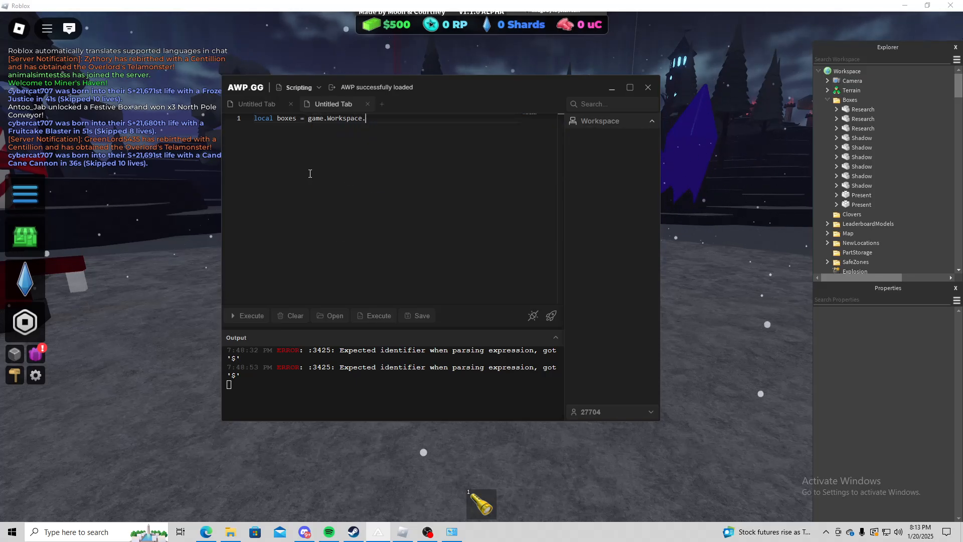
type("Boxes")
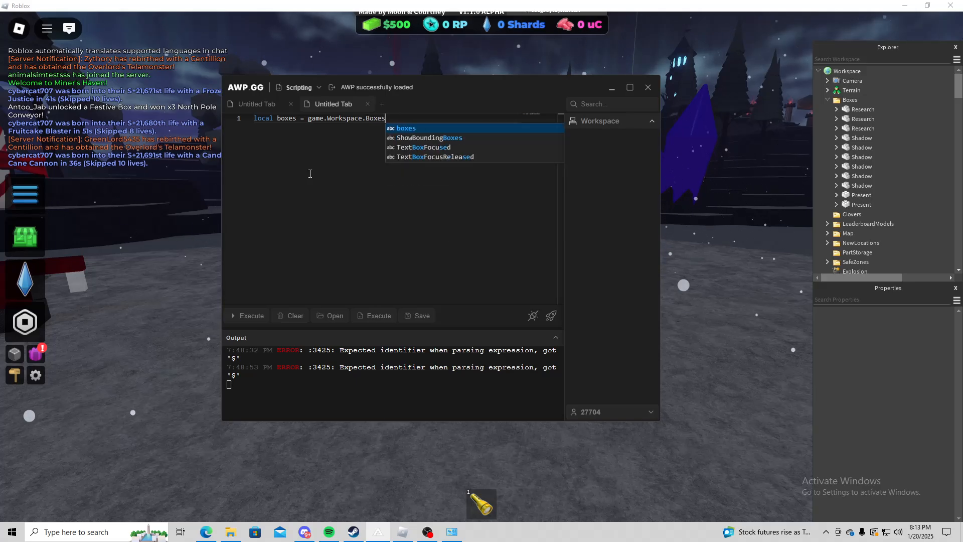
type(":GetChildren(")
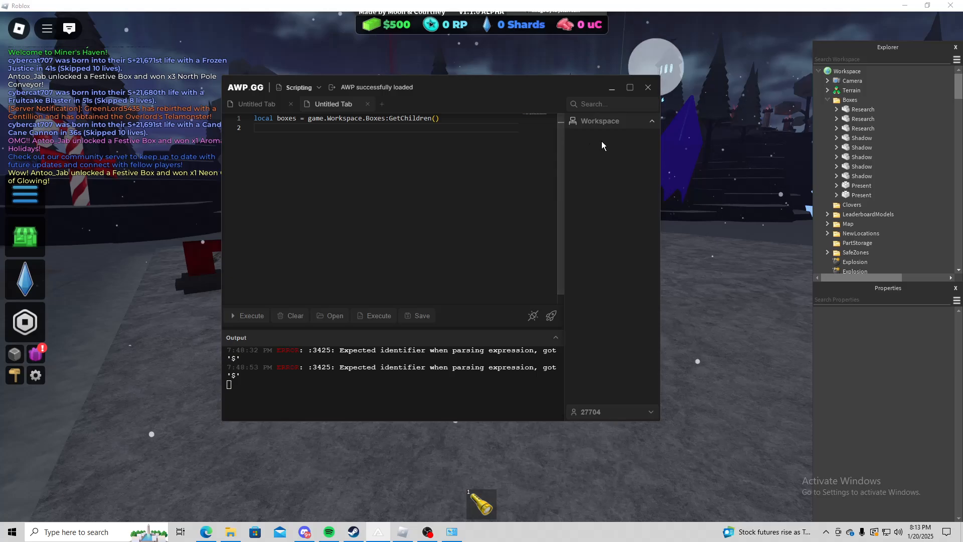
left_click(647, 87)
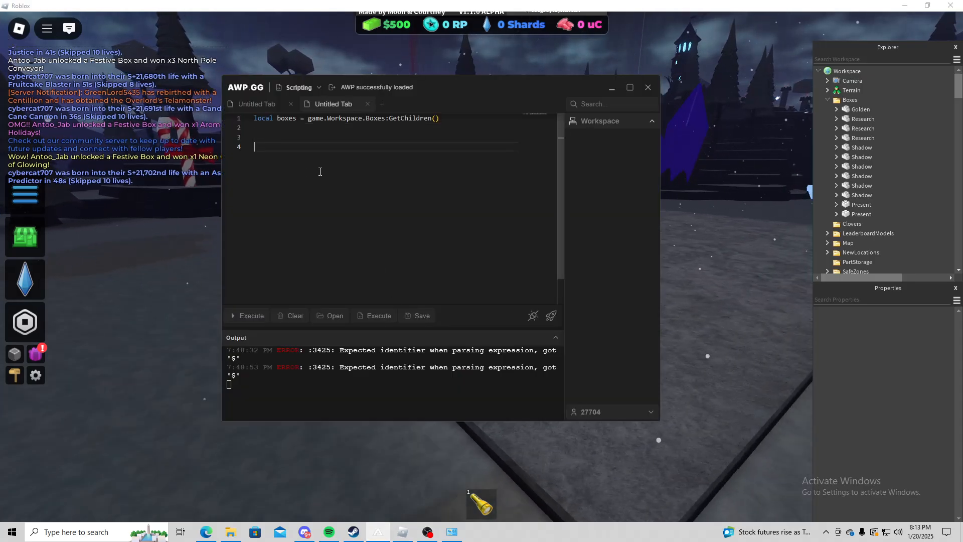
- Add for _,v in pairs(boxes) do print(v.Name) end and run it to list box names
type("for")
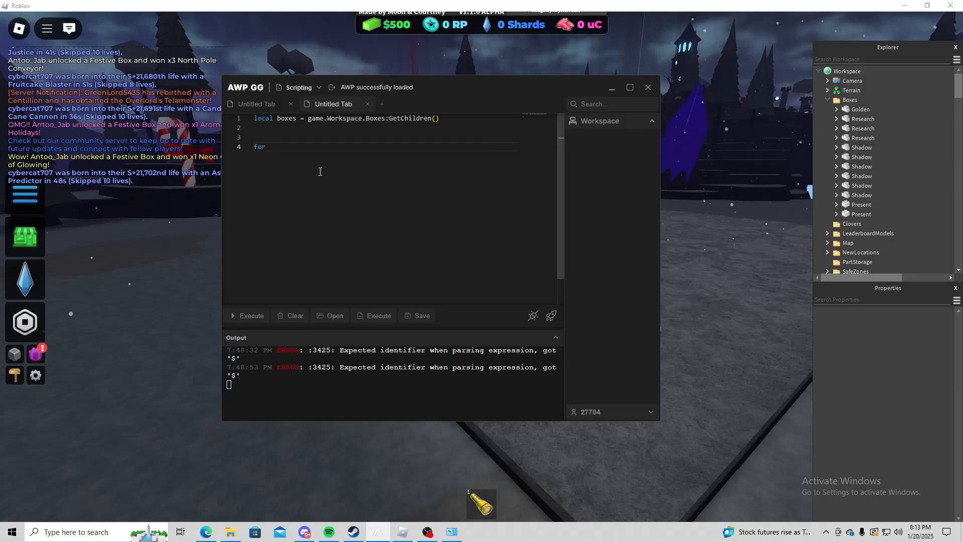
type("_,v")
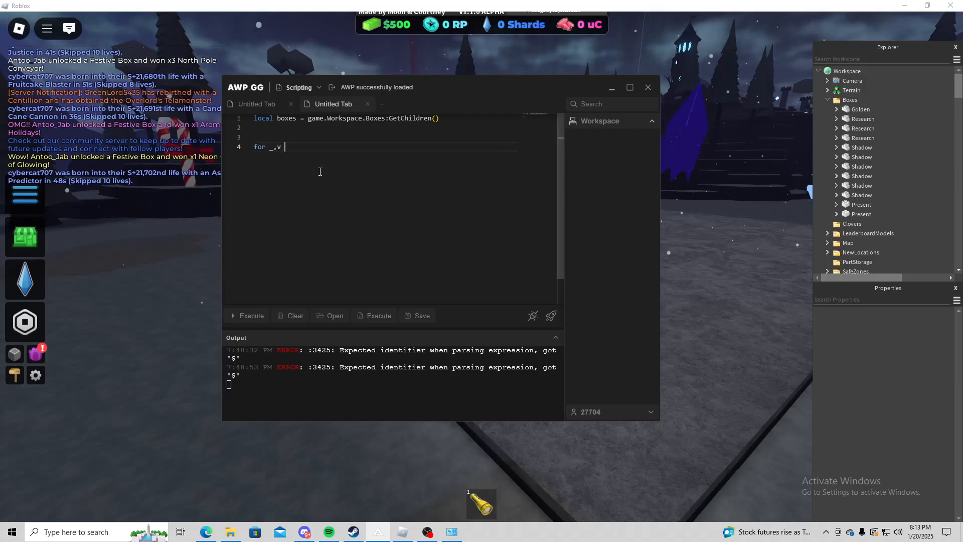
type("in pairs(boxes) do")
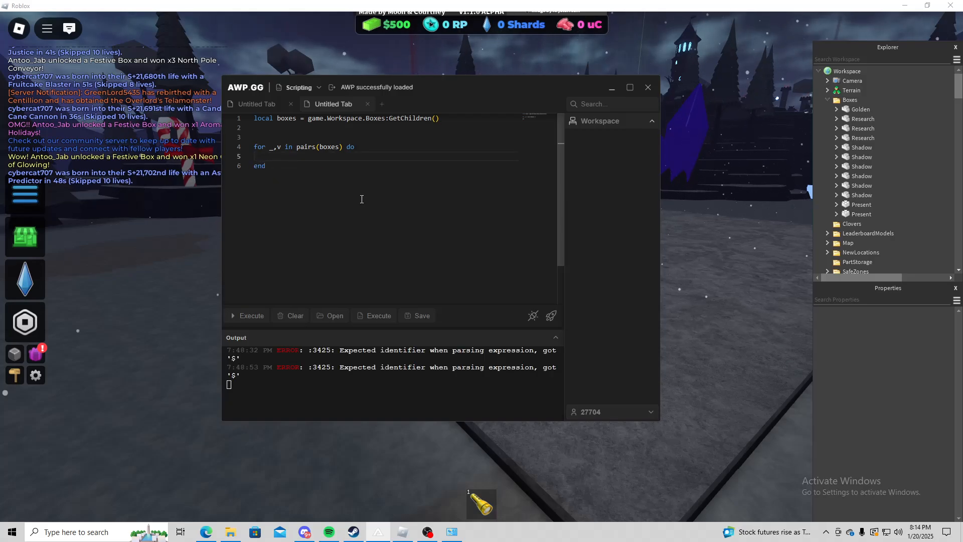
type("print(v.N")
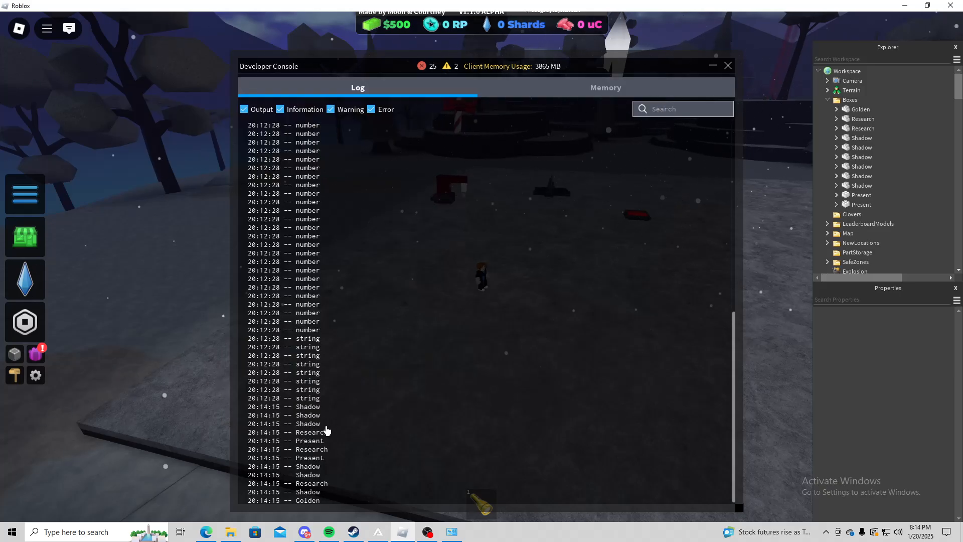
- Minimize the Developer Console and return to the AWP GG script
left_click(862, 128)
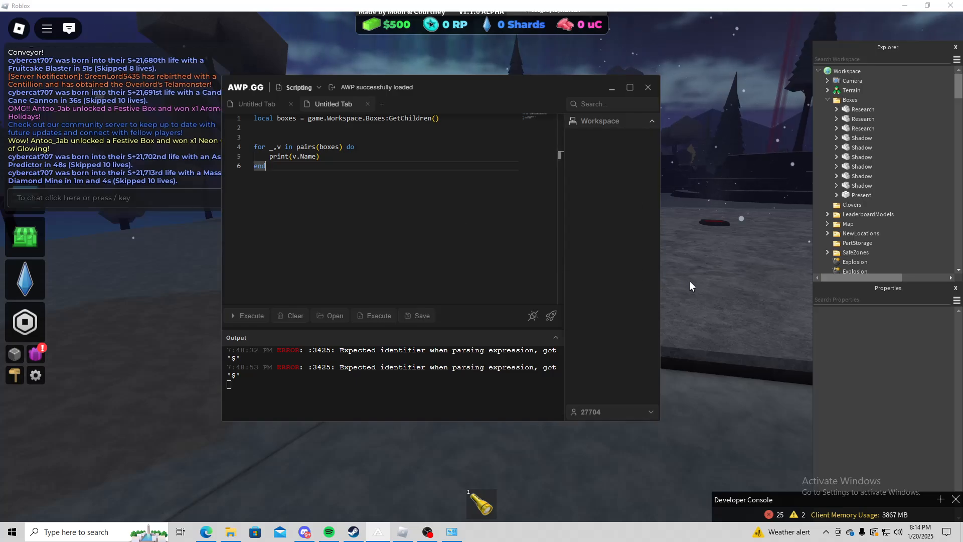
- Replace the print line with local plr = game.Players.LocalPlayer.Name and move the editor lower
left_click(648, 86)
type("local plr = game.Players.LocalPlayer.Name")
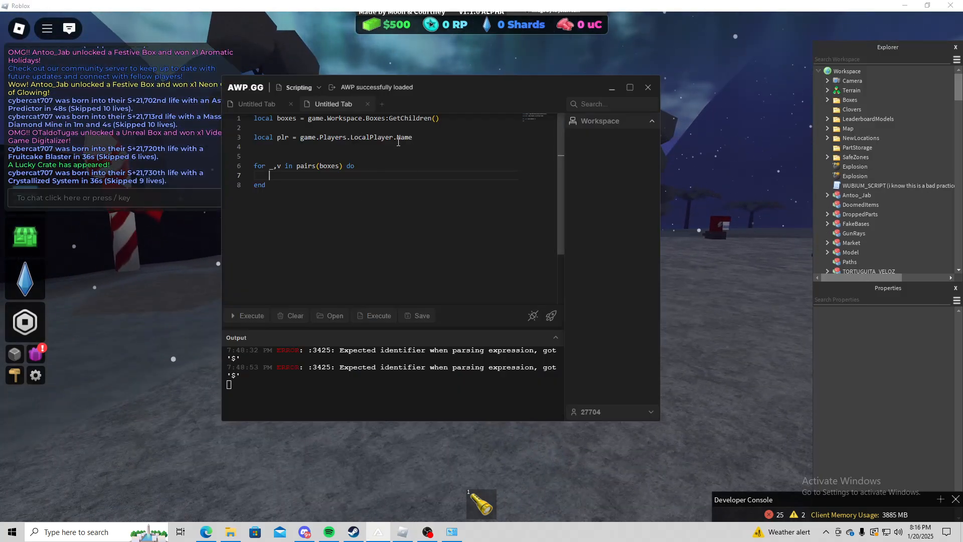
triple_click(332, 137)
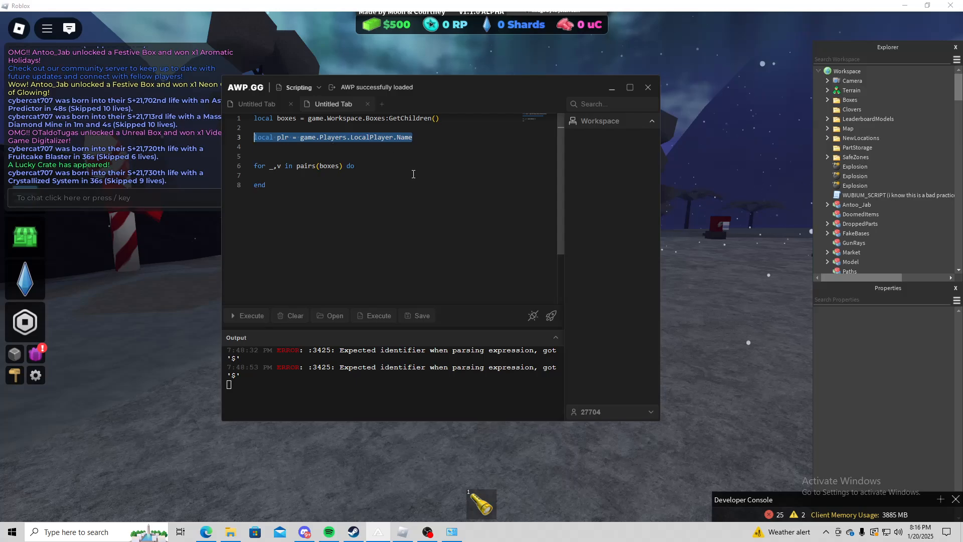
left_click_drag(245, 87, 488, 383)
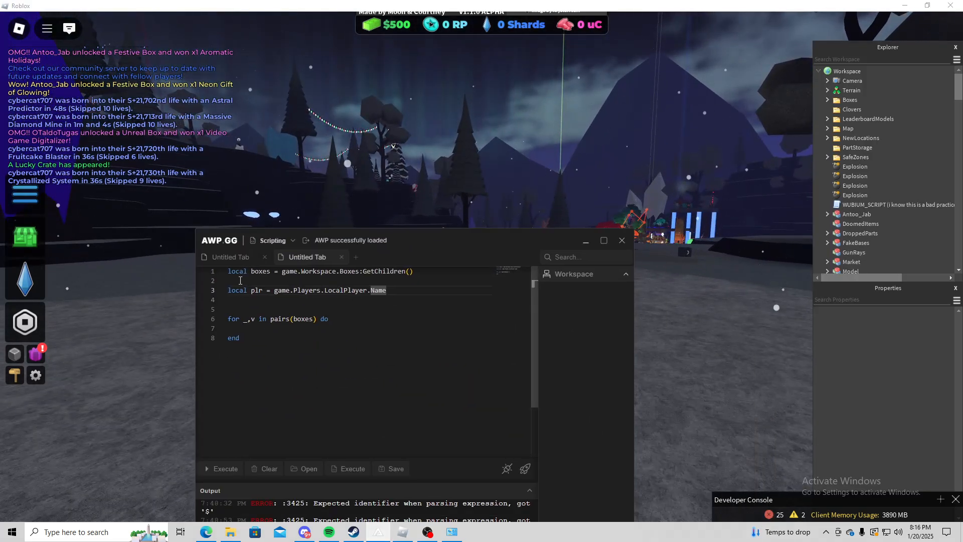
- In the loop body, type game.Workspace[plr].HumanoidRootPart.CFrame = CFr
triple_click(307, 290)
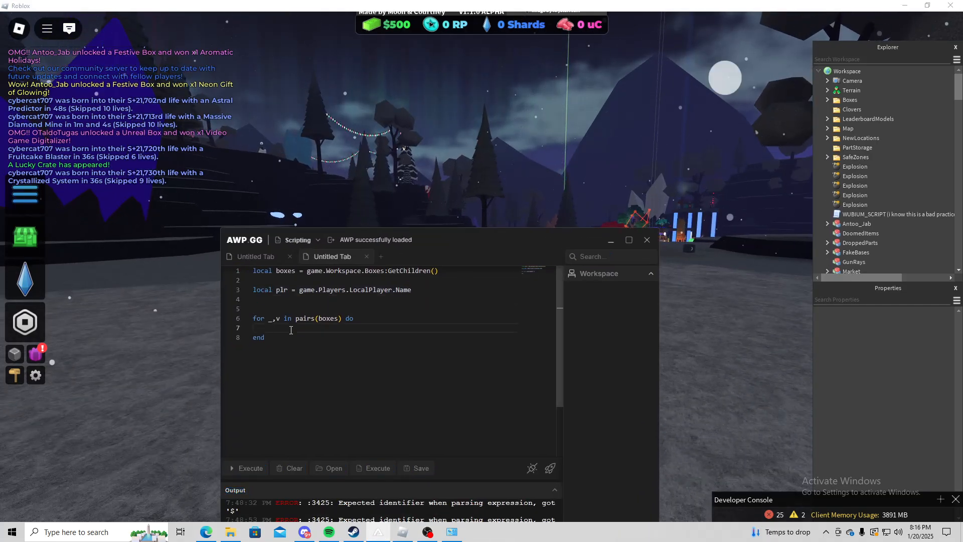
type("game.Workspa")
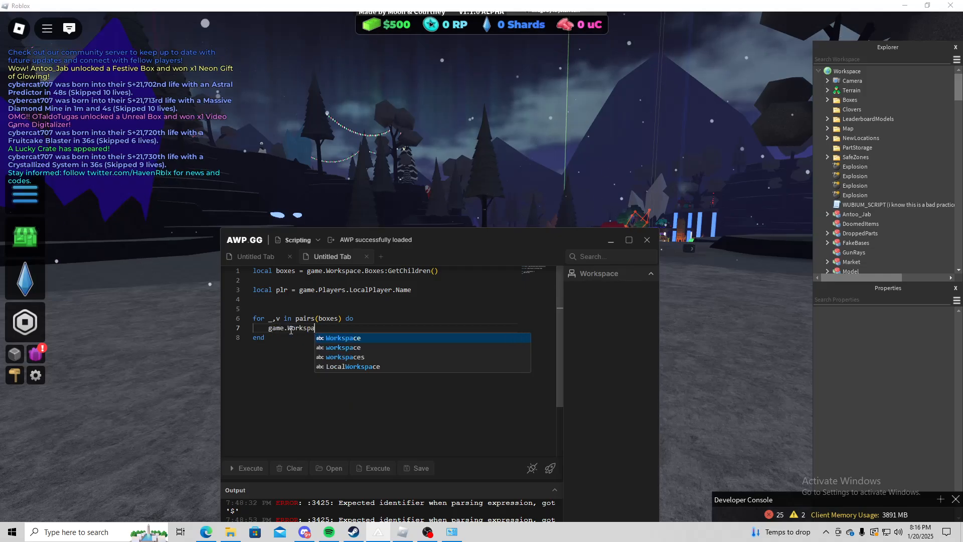
type("ce")
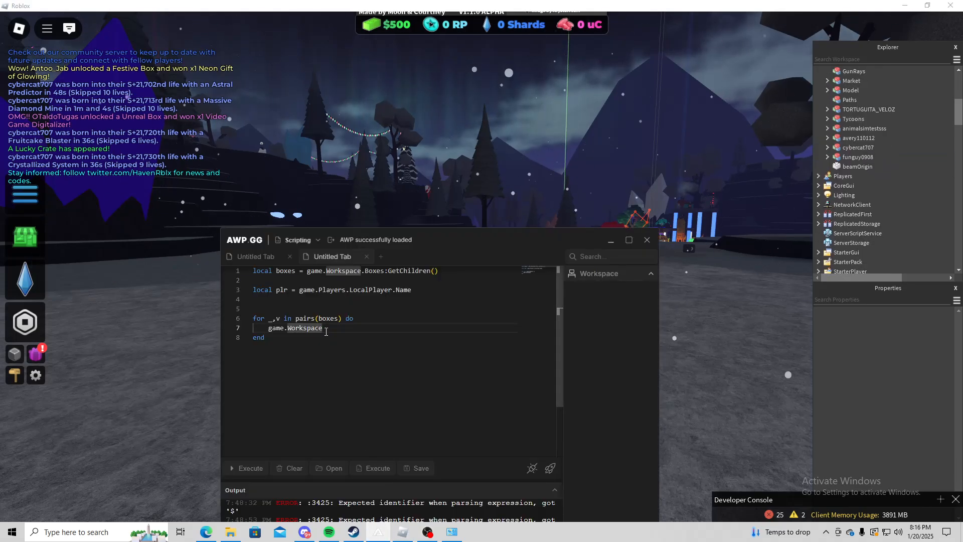
type("[plr]")
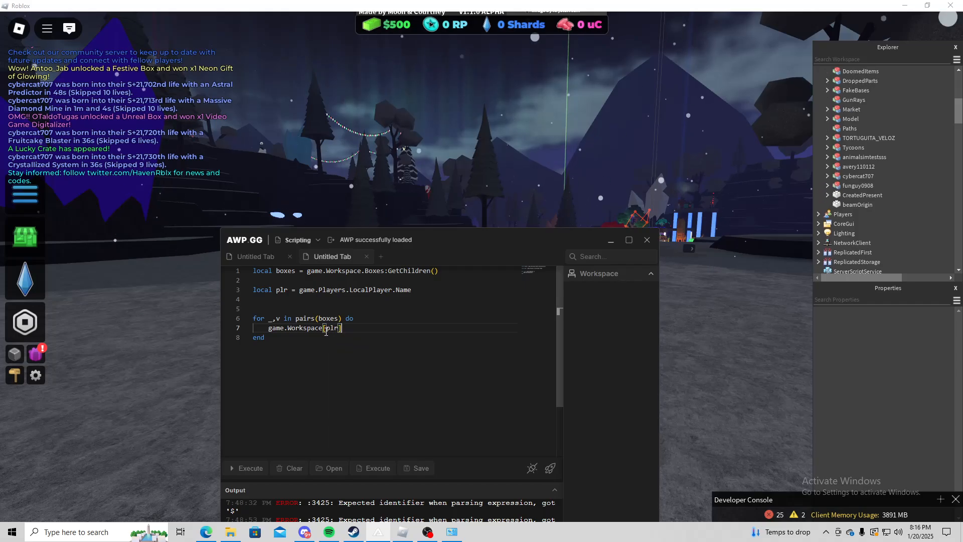
type(".Humanoi")
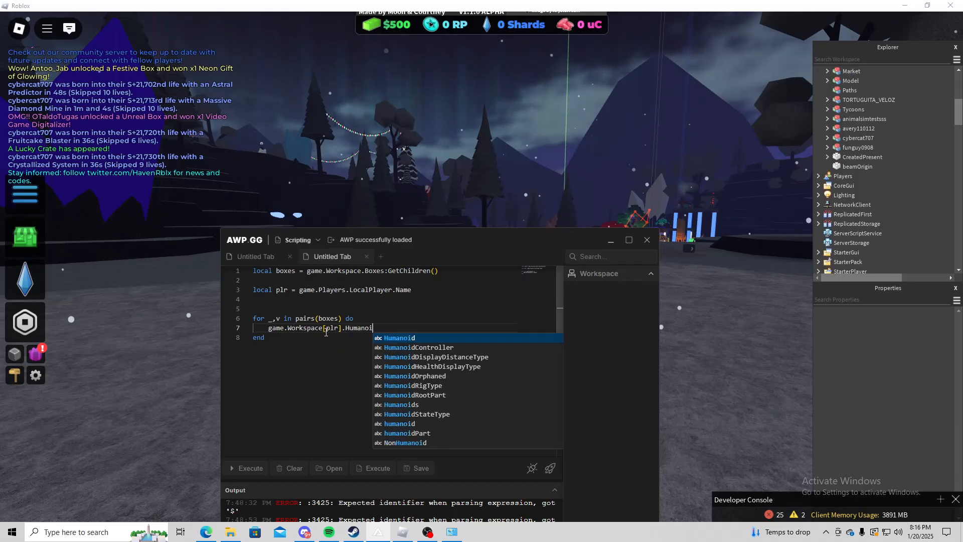
type("RootPart")
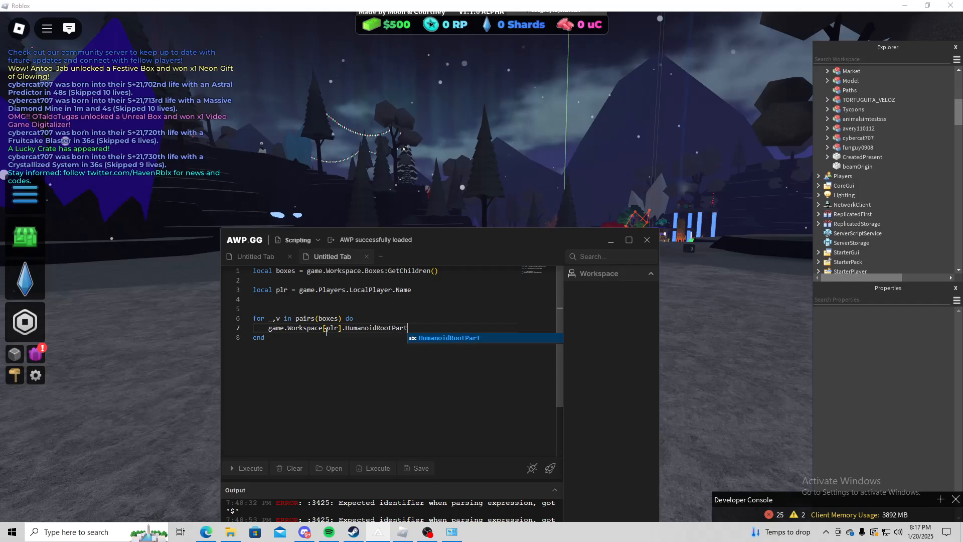
type(".CFrame")
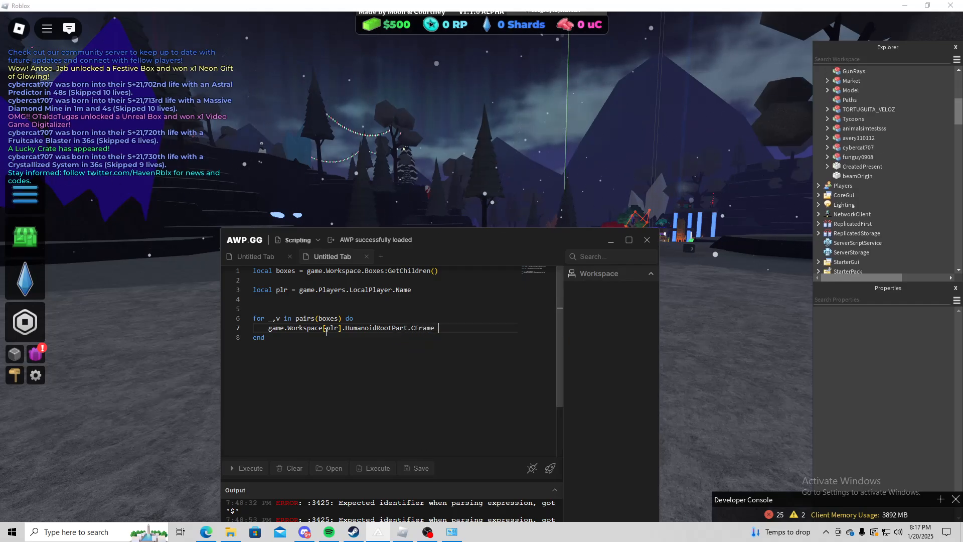
type("= CFr")
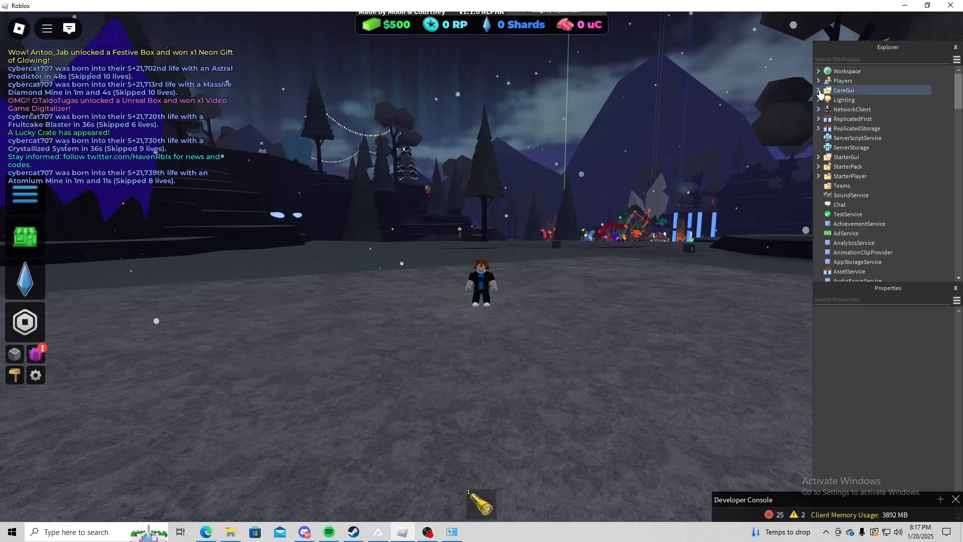
- Expand Workspace > Boxes and view the Golden box's CFrame and Position properties
left_click(819, 71)
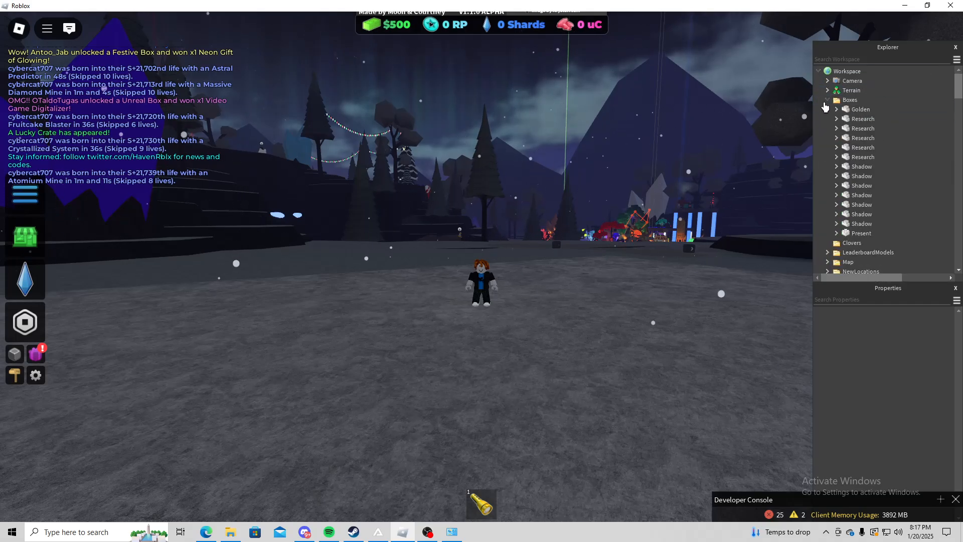
left_click(861, 109)
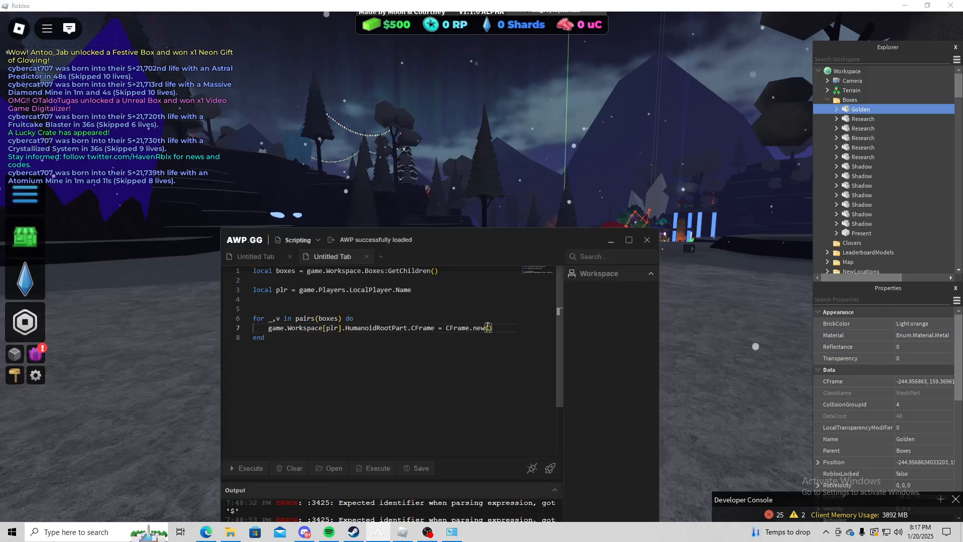
- Complete the line as CFrame.new(v.Position) and execute to teleport to every box
type("v.Position")
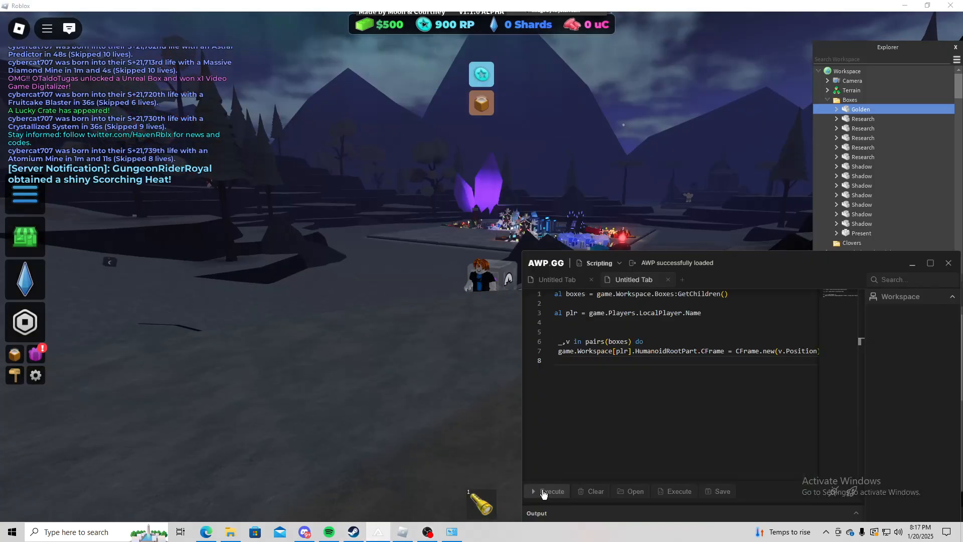
left_click(551, 491)
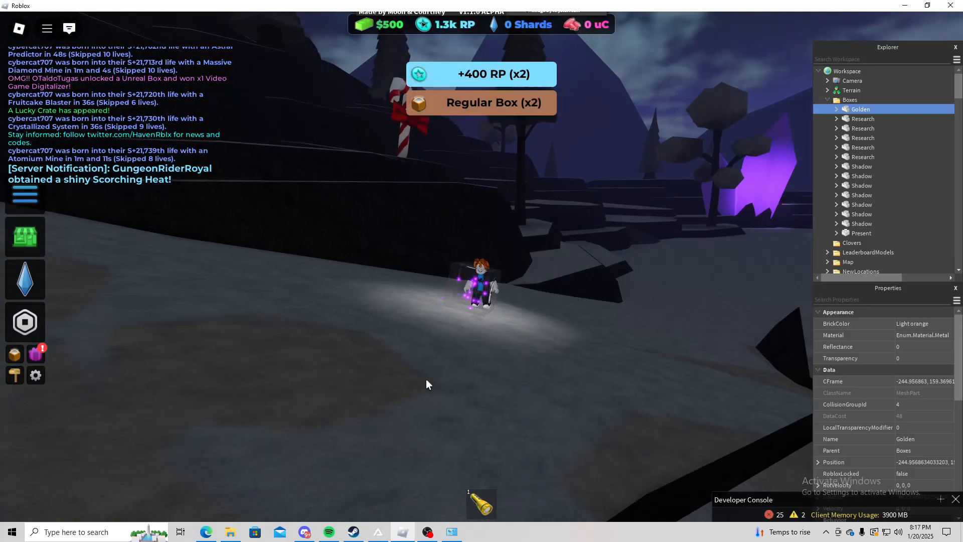